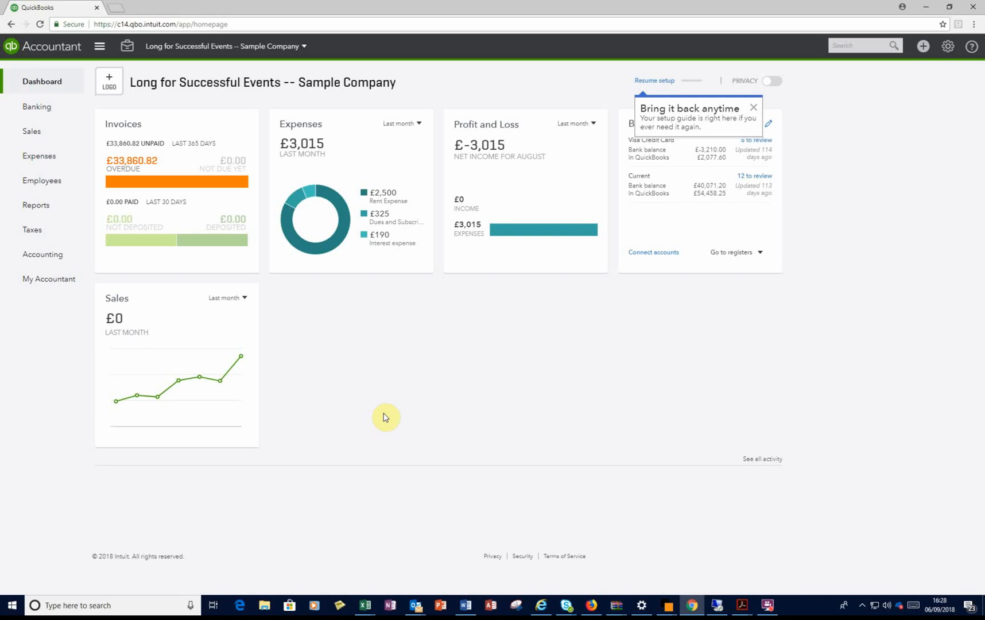
pyautogui.moveTo(344, 420)
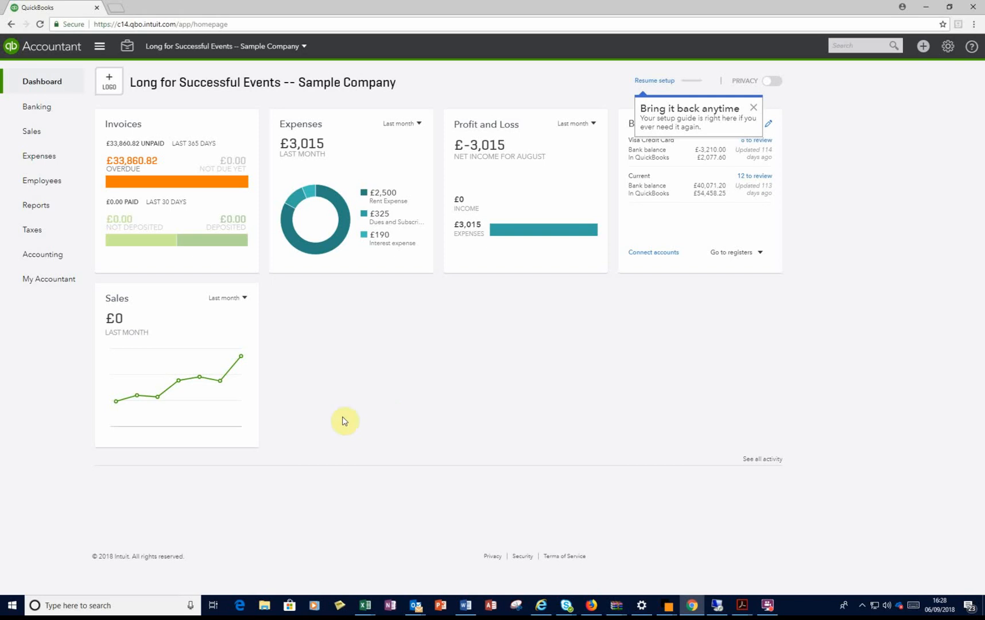
pyautogui.moveTo(274, 366)
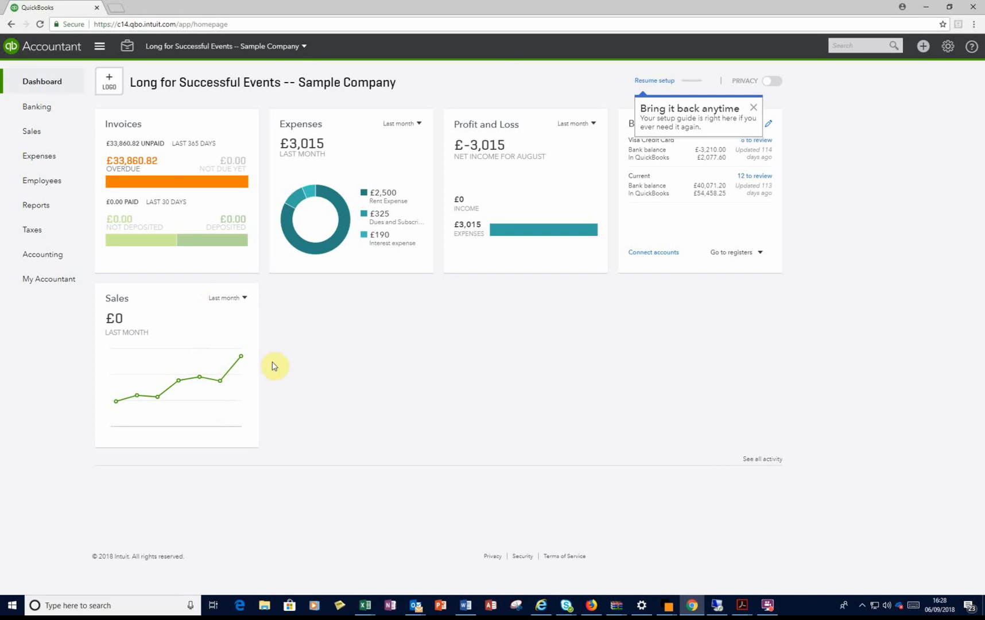
pyautogui.moveTo(465, 389)
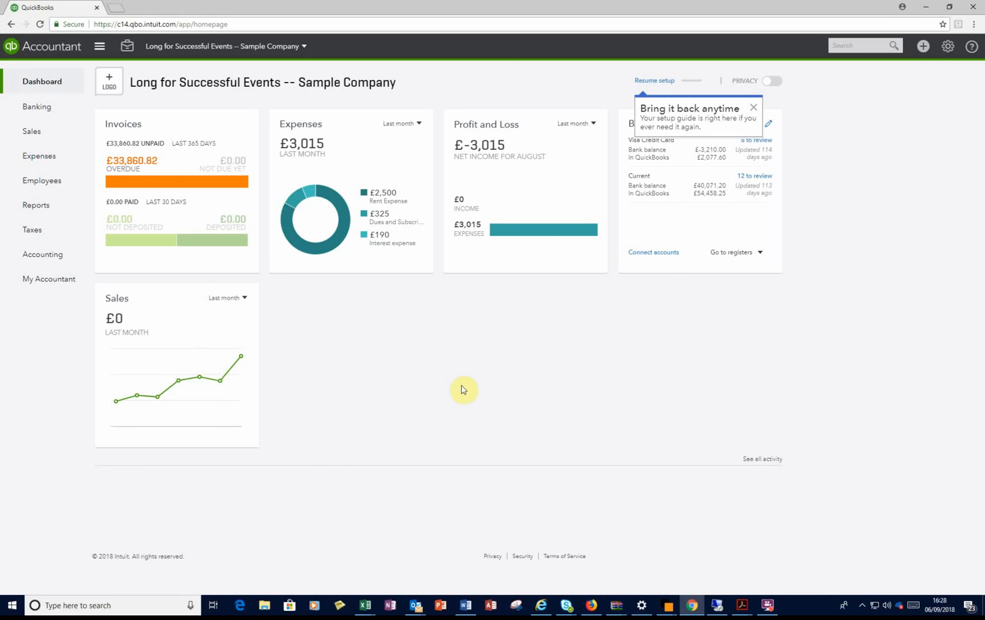
pyautogui.moveTo(948, 46)
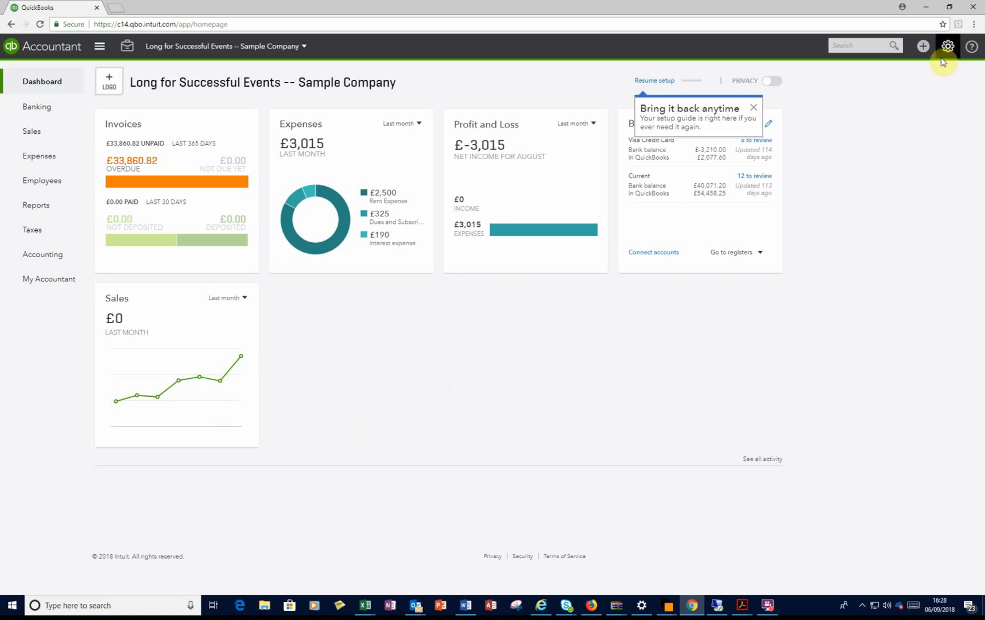
# - From the gear menu, go to Account and Settings to view the company details
pyautogui.click(948, 46)
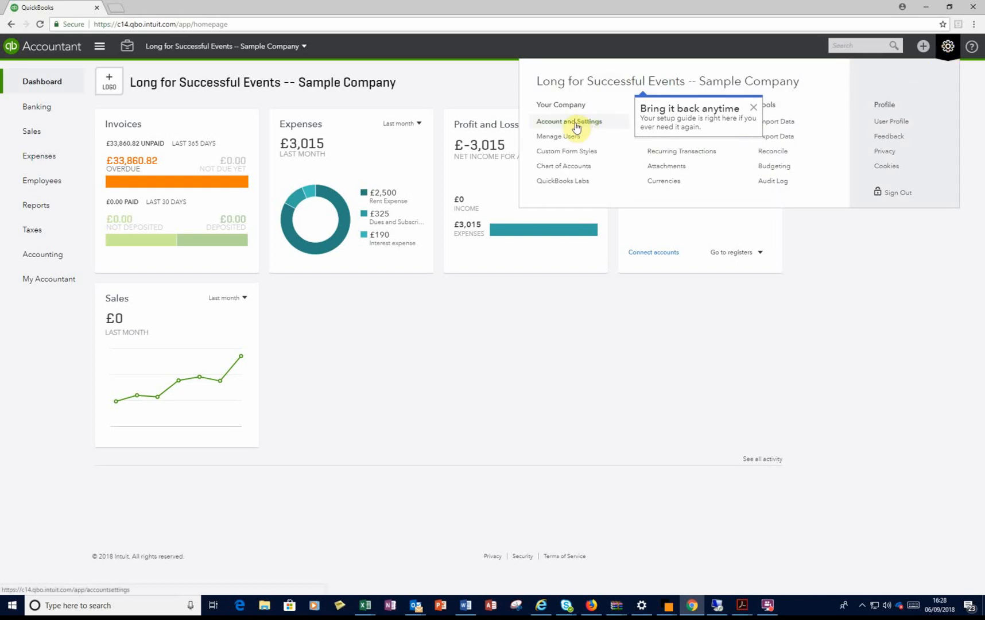
pyautogui.click(569, 121)
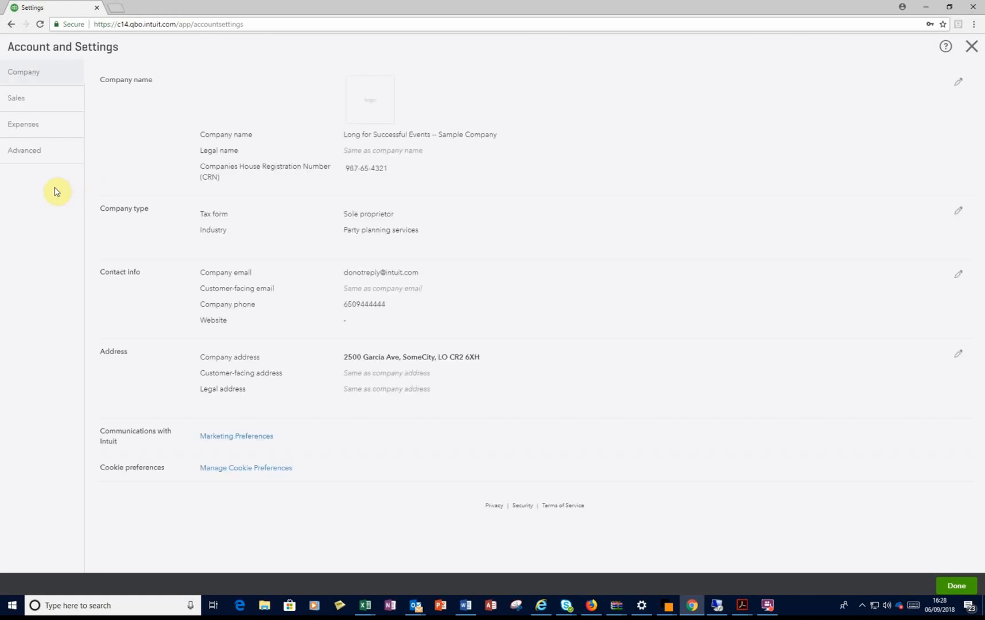
pyautogui.moveTo(23, 124)
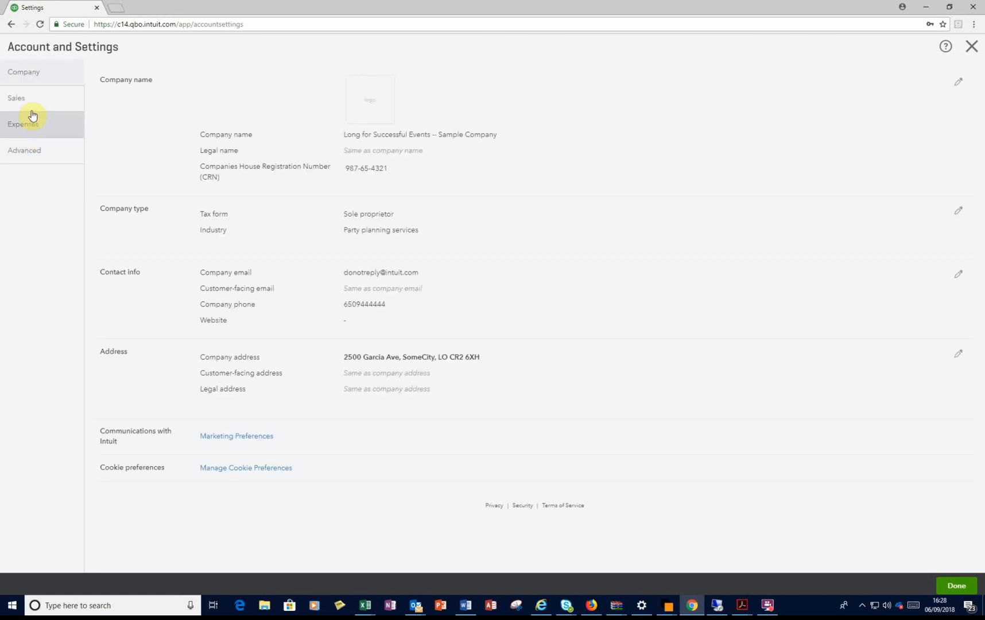
# - In the Advanced settings section, open the Construction Industry Scheme (CIS) setting for editing
pyautogui.click(24, 153)
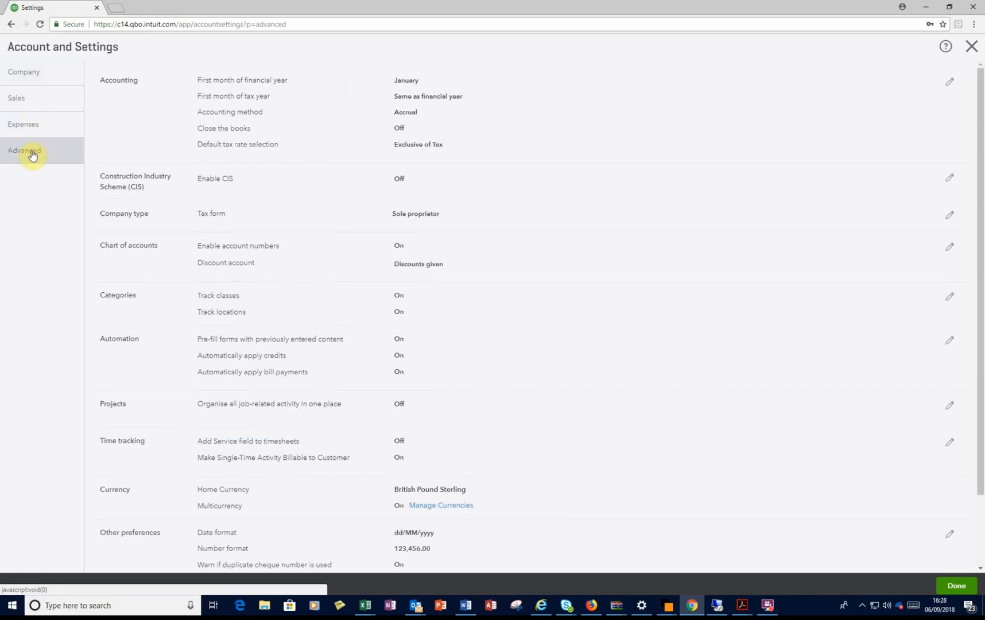
pyautogui.moveTo(402, 182)
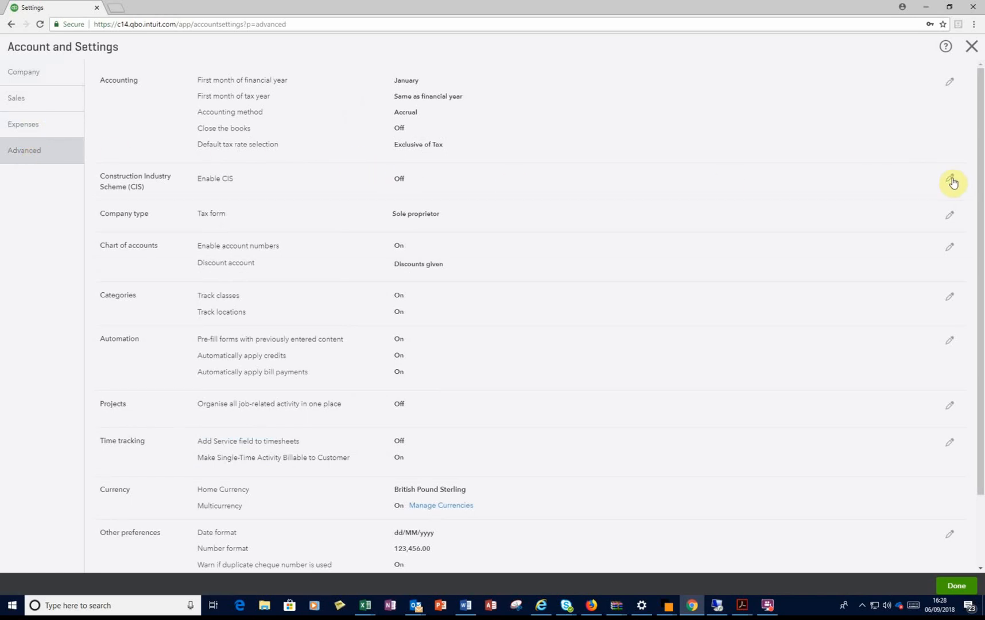
pyautogui.click(952, 181)
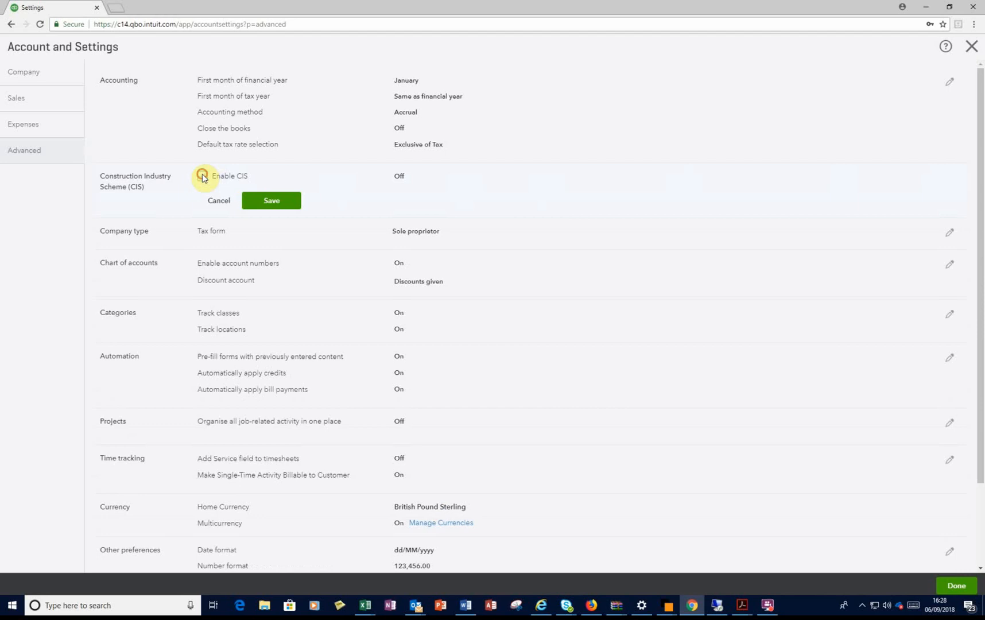
pyautogui.click(202, 176)
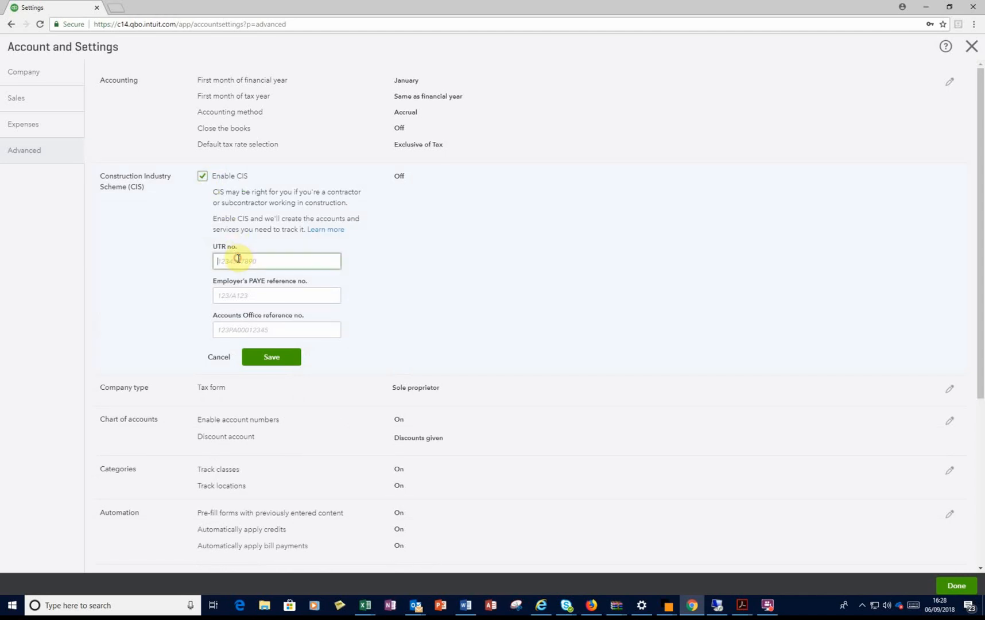
pyautogui.write('12345')
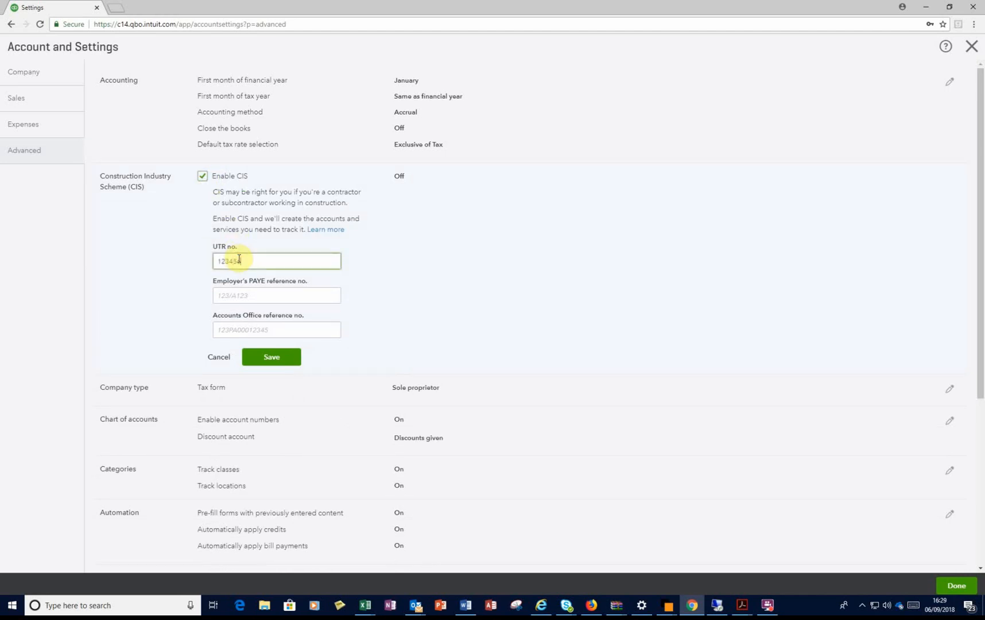
pyautogui.write('67890')
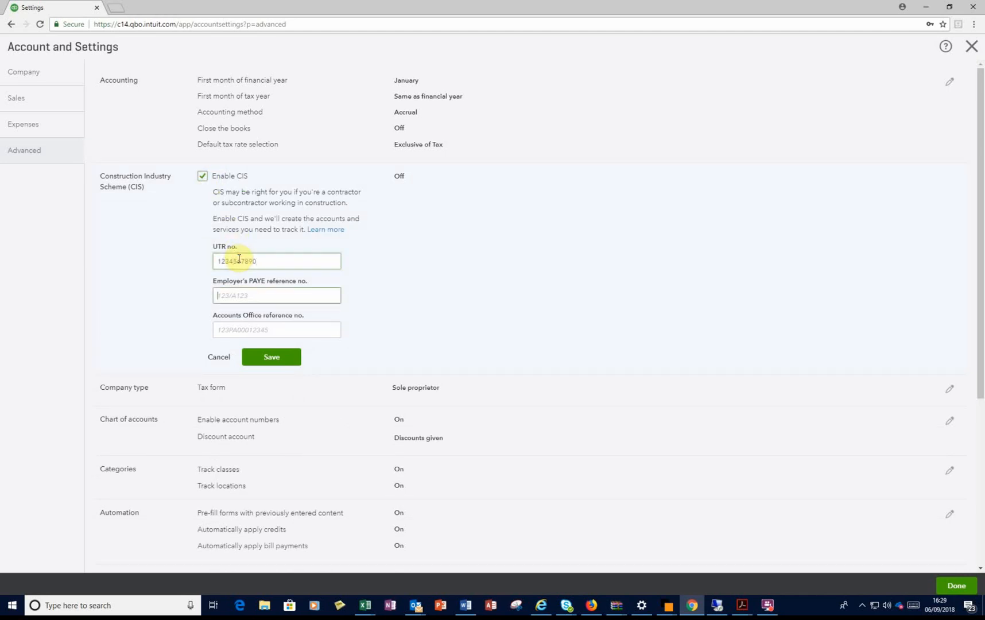
pyautogui.write('123/A')
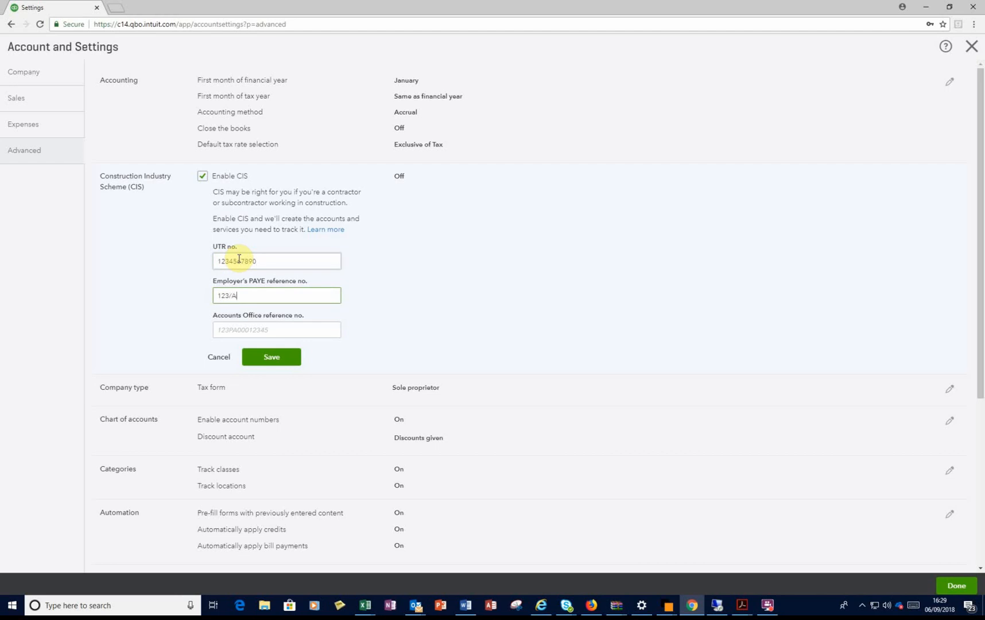
pyautogui.write('123')
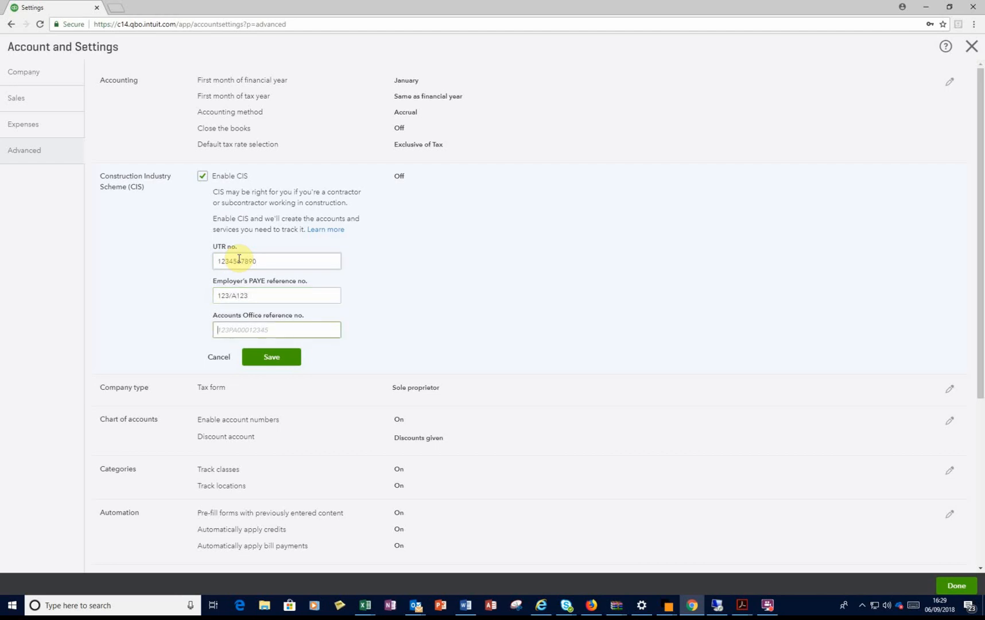
pyautogui.write('123PA')
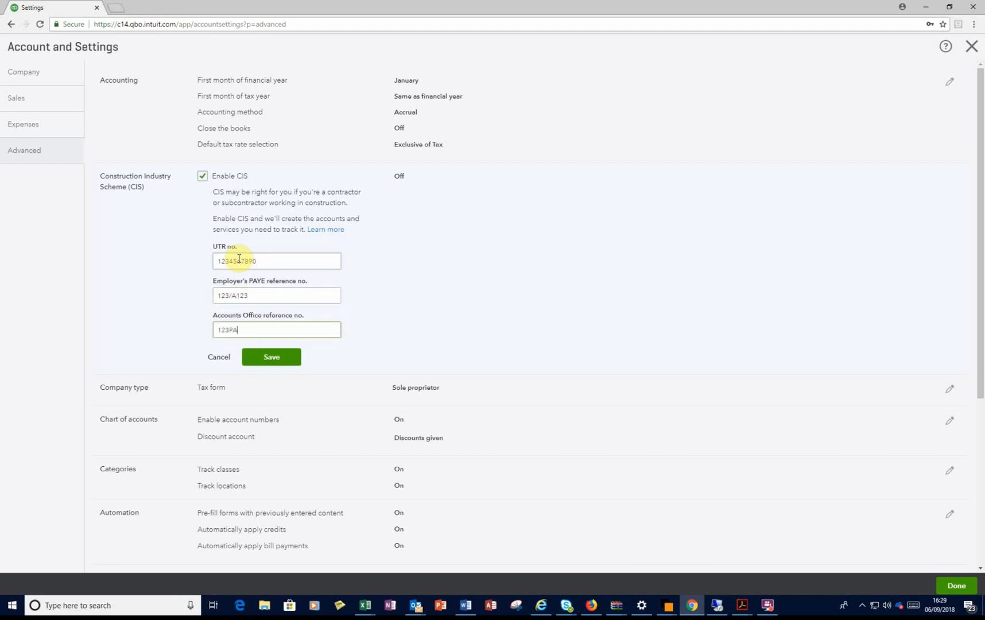
pyautogui.write('00111111')
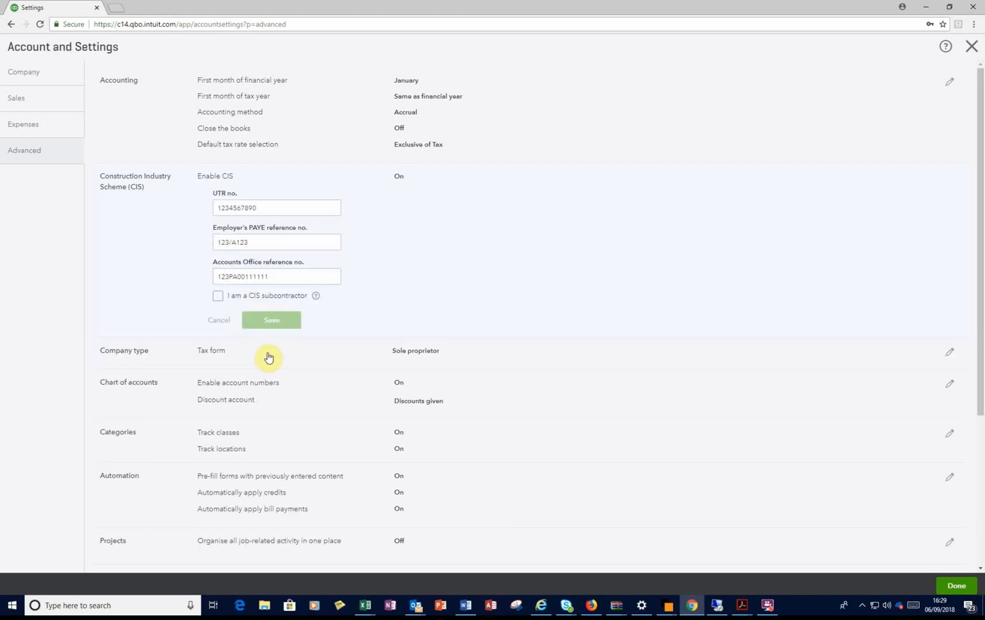
# - Tick 'I am a CIS subcontractor' with the 20% standard rate, then click Done
pyautogui.click(272, 320)
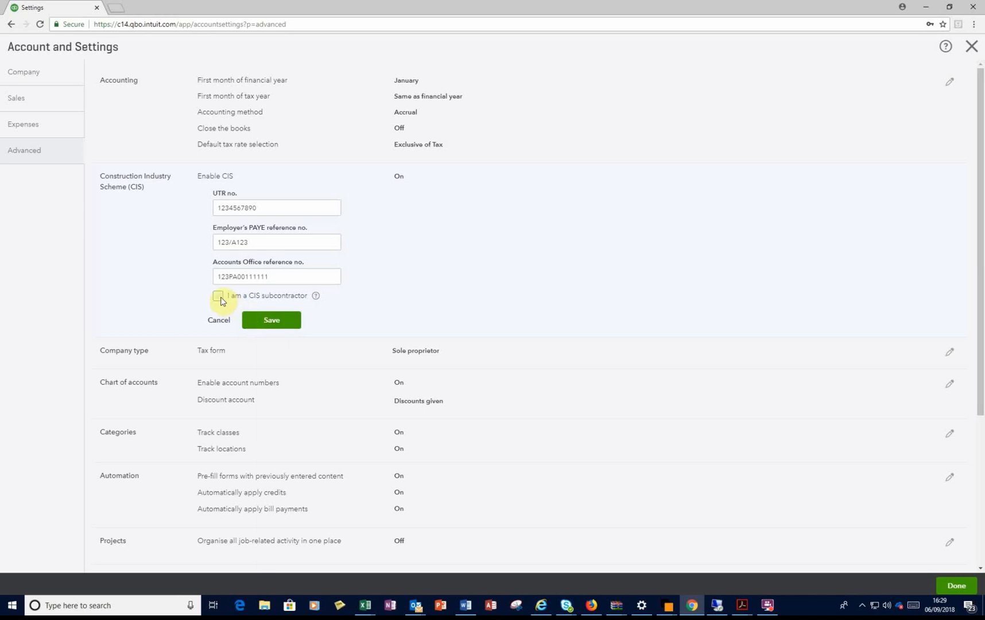
pyautogui.click(218, 296)
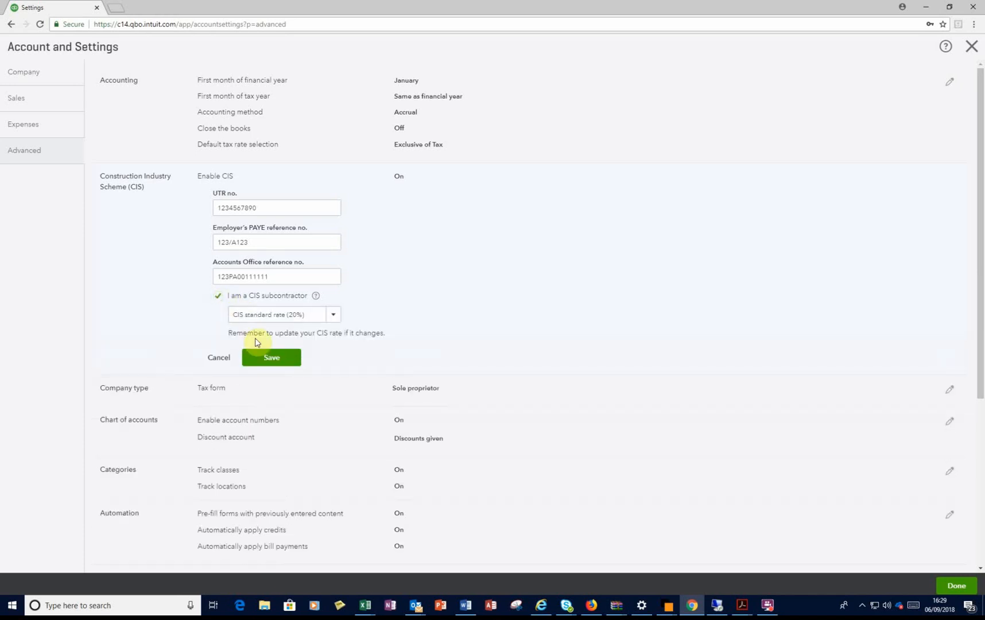
pyautogui.click(271, 360)
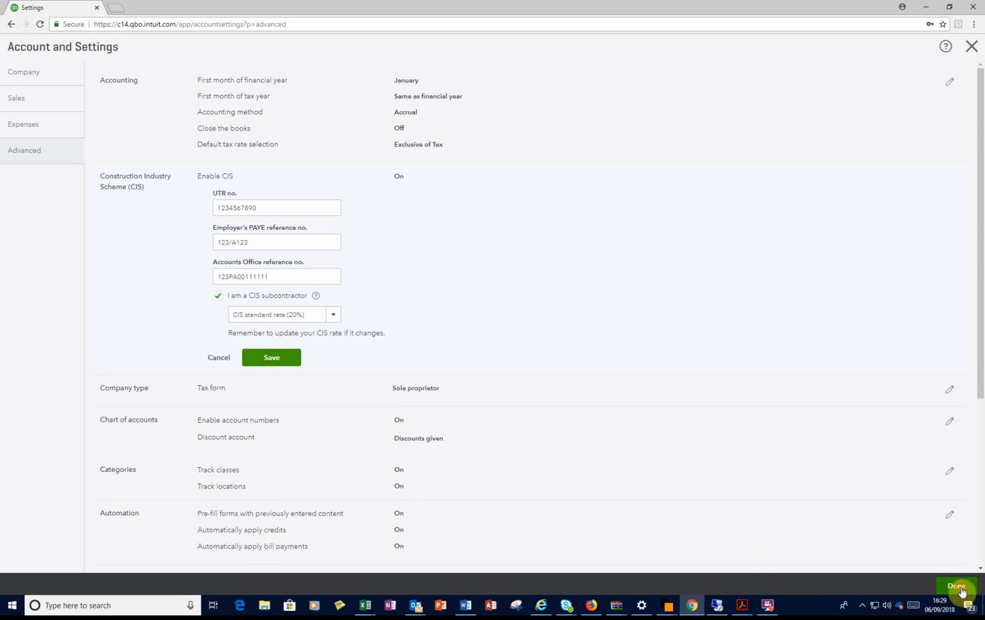
pyautogui.click(955, 589)
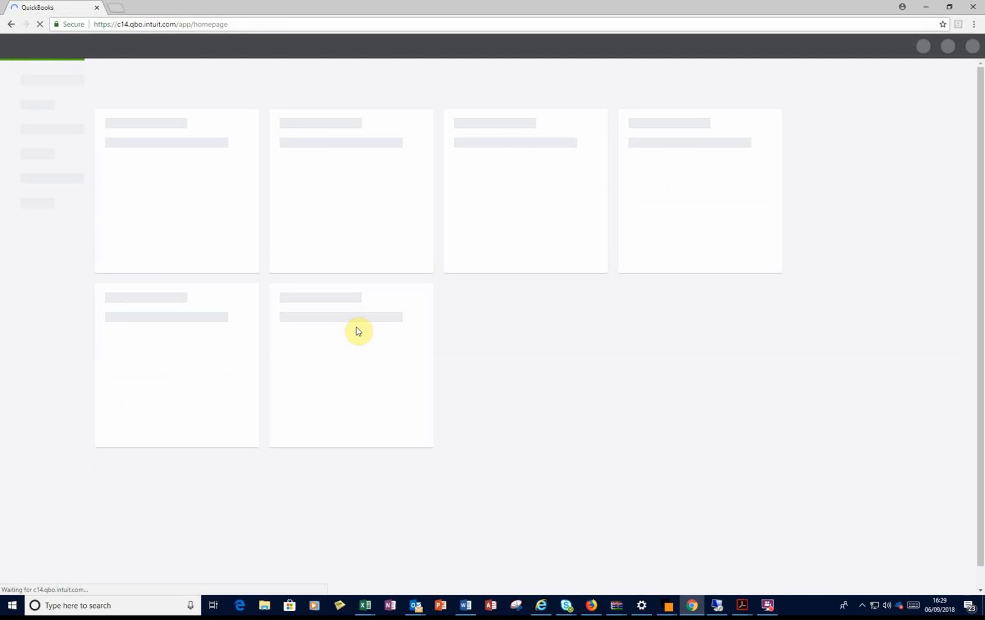